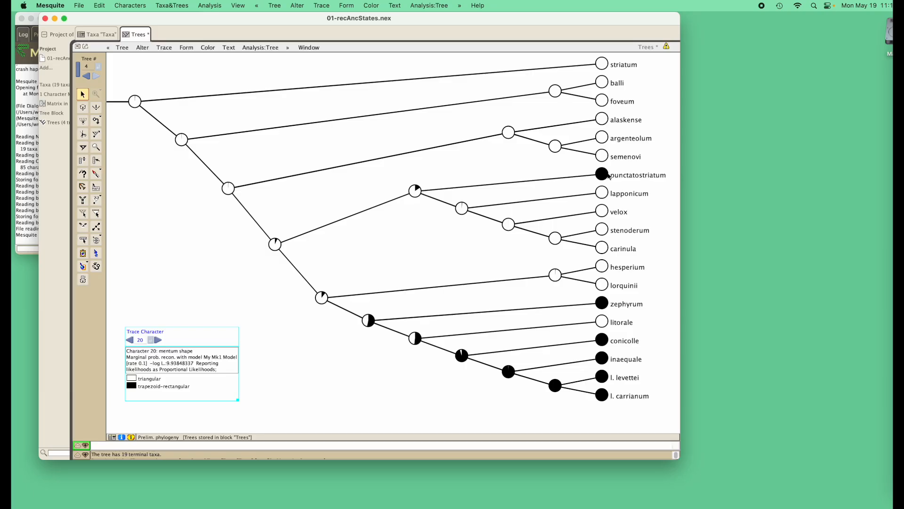
- Bring up the 'Alterer of matrices' choices for the 992 Plexippines DNA matrices
click(322, 297)
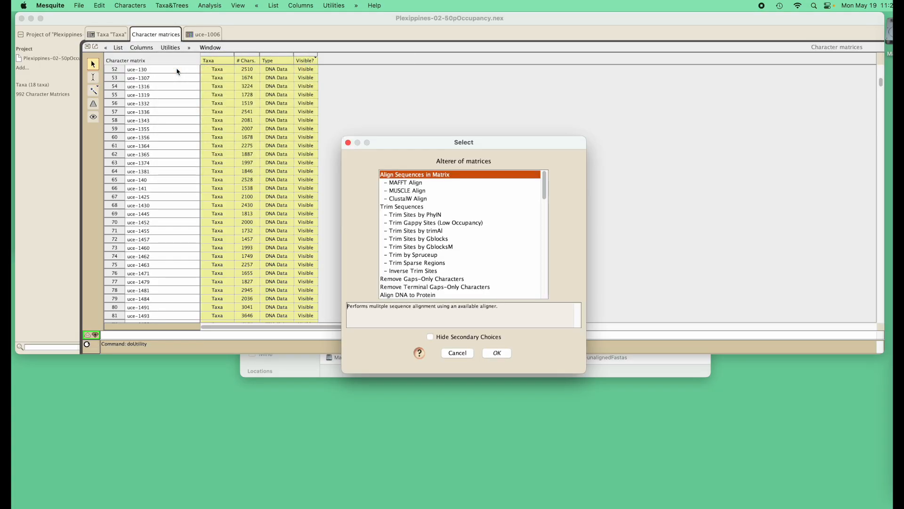
- Align all Plexippines matrices and confirm the parallel thread count
click(496, 352)
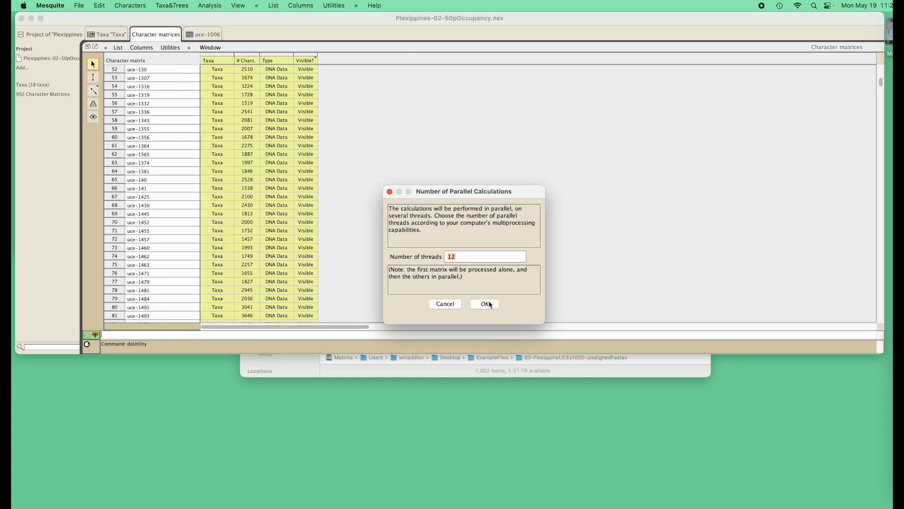
click(483, 303)
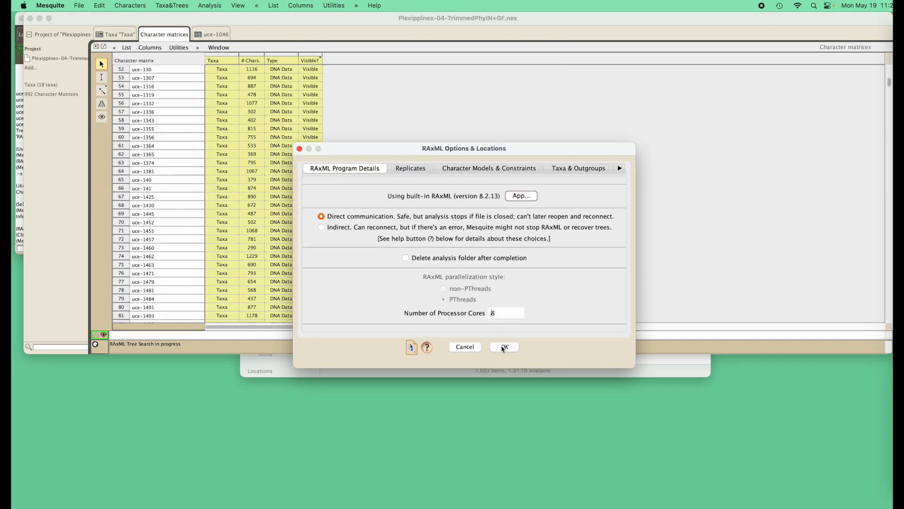
- Launch the RAxML tree search with the chosen options
click(504, 346)
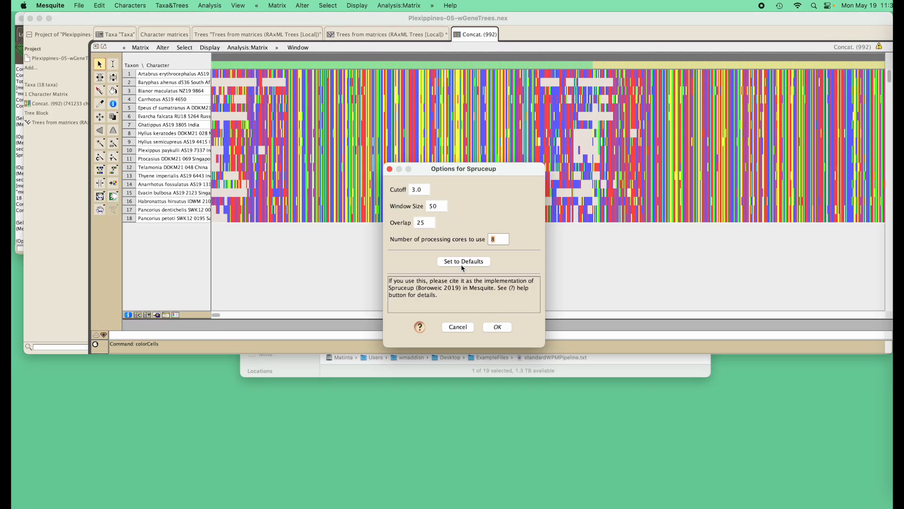
- Open the dated 798-taxon tree from 04-Magallon_etal_UCLN.nex with its Branch/Node Properties
click(498, 326)
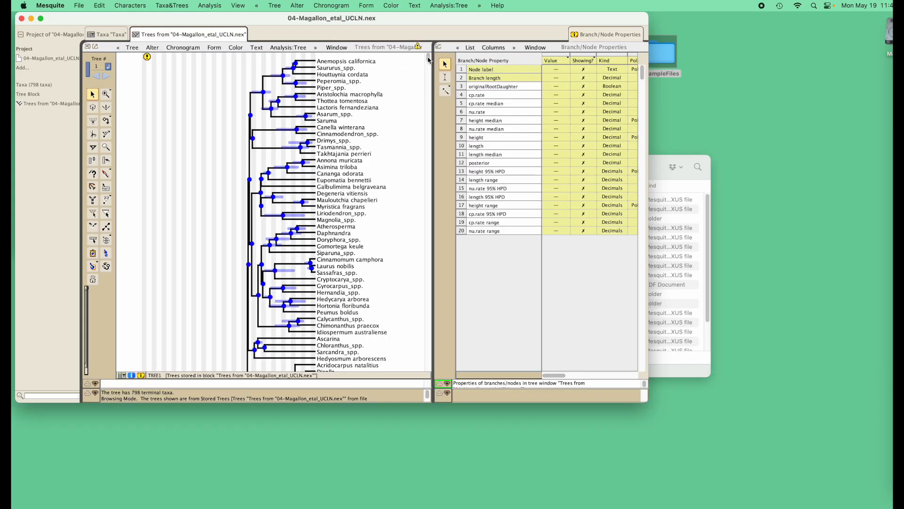
- Show the geological time scale beneath the chronogram
scroll(down, 3)
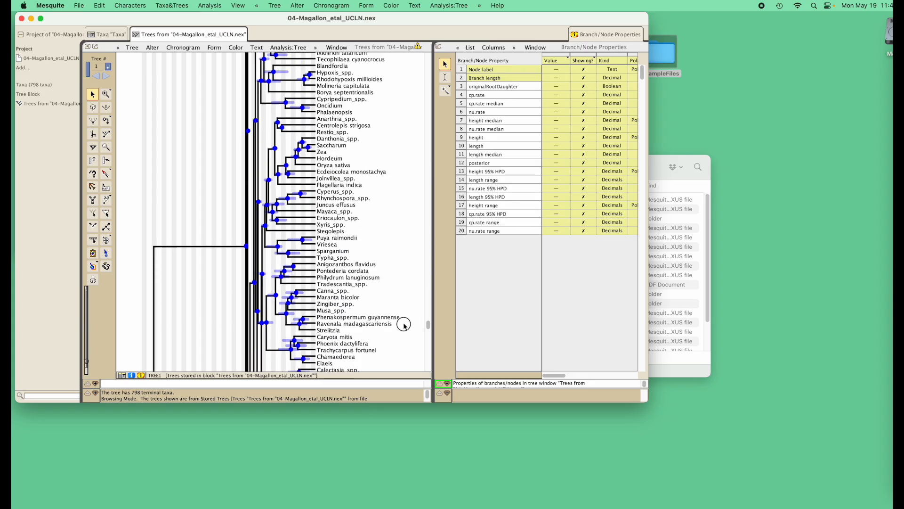
click(183, 48)
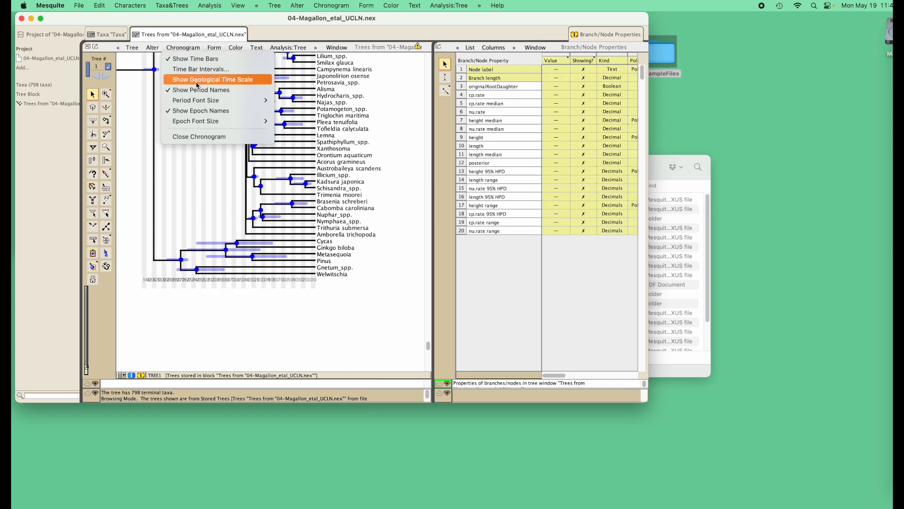
click(198, 79)
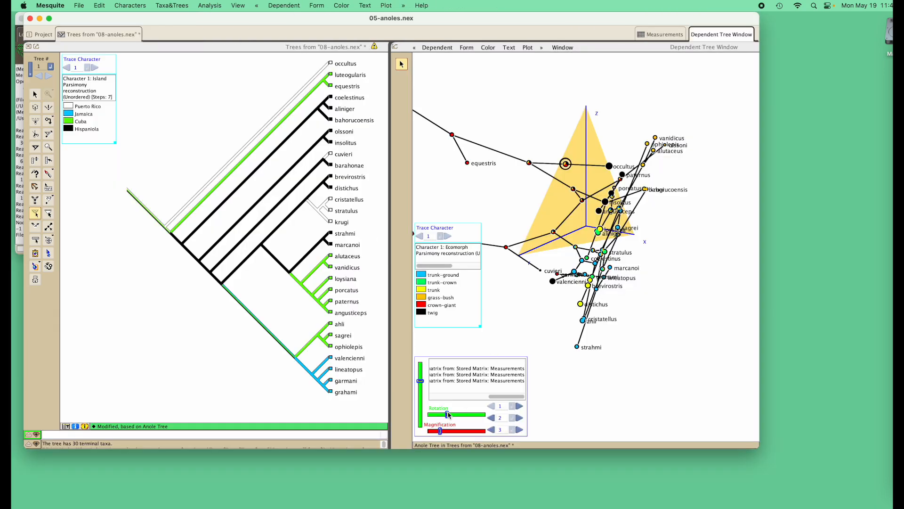
- Rotate the 3D tree plot, then open Bembidion graciliforme's chromatograms from 06-chromaseq
drag(447, 414, 465, 414)
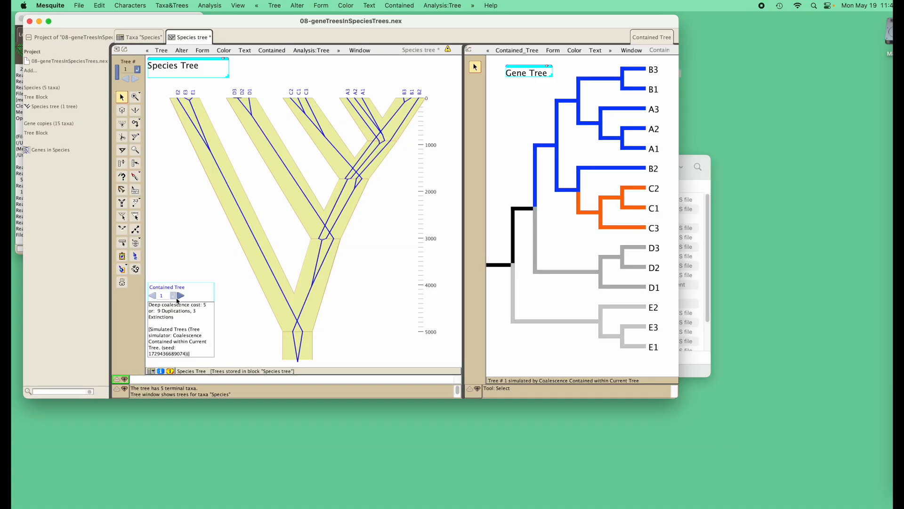
click(180, 295)
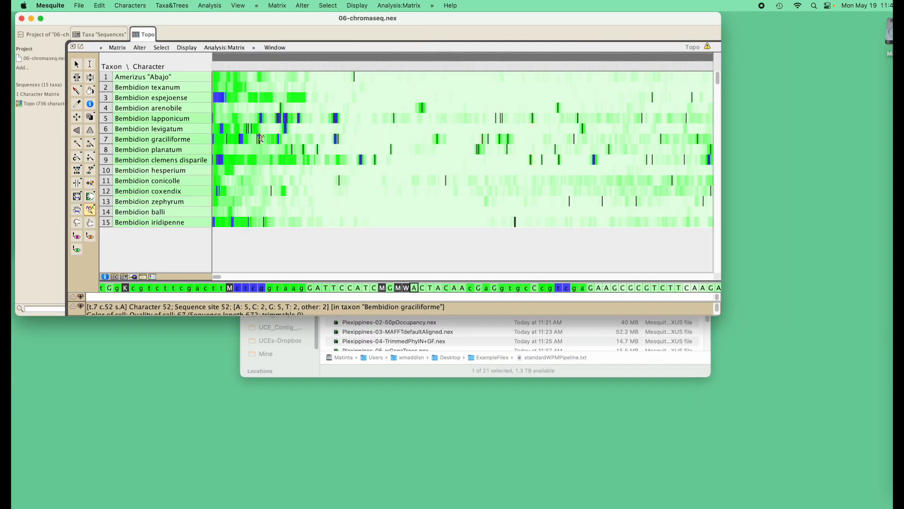
double_click(260, 139)
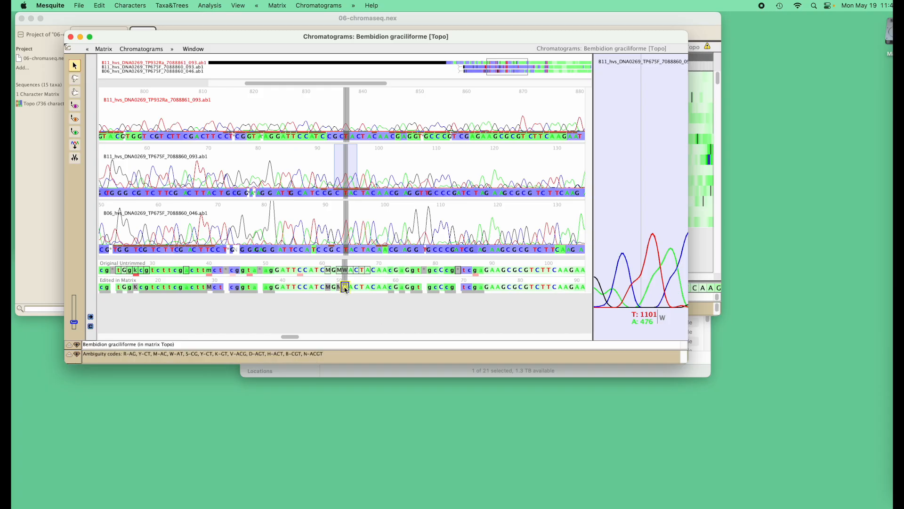